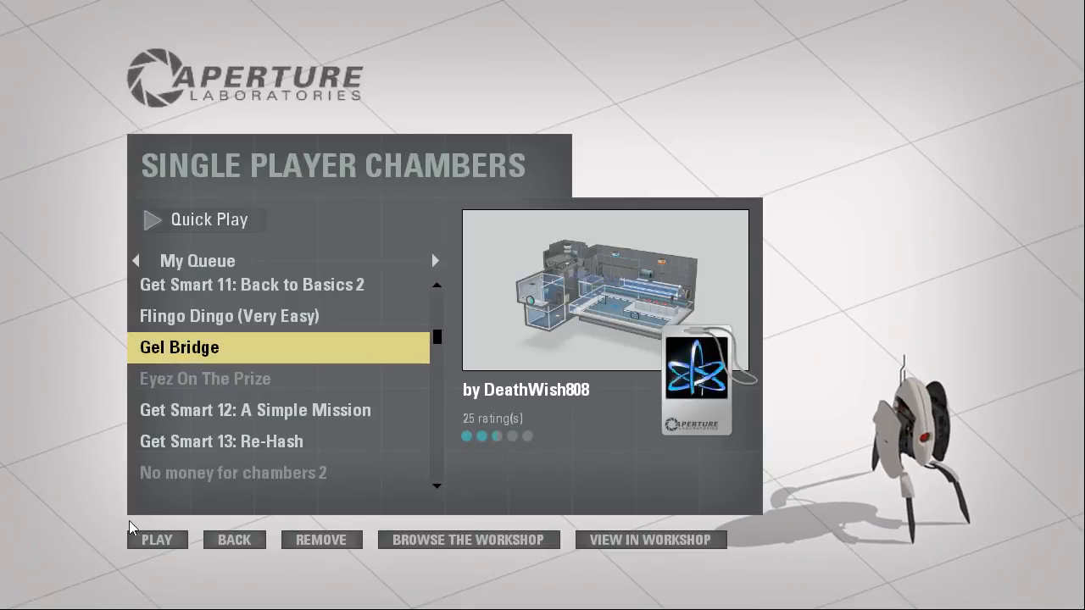
- Launch the Gel Bridge chamber from My Queue
left_click(157, 540)
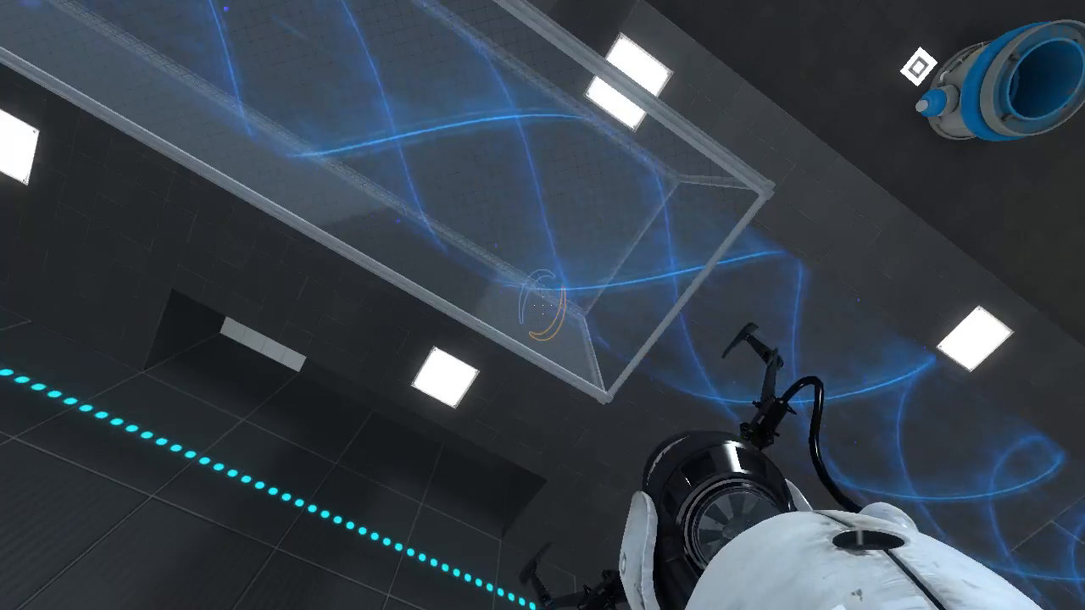
mouse_move(543, 305)
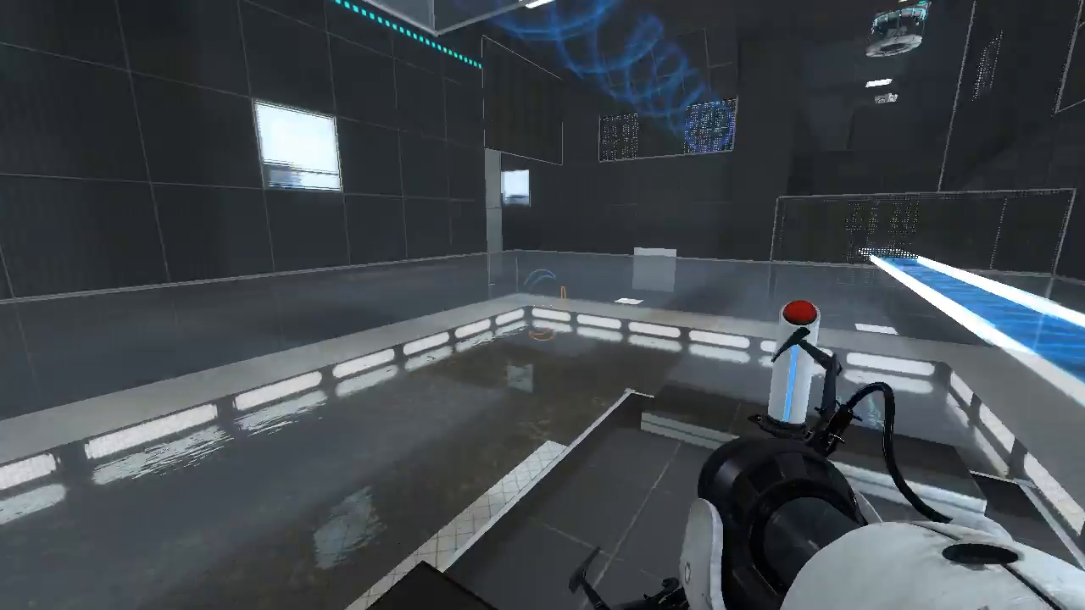
mouse_move(542, 305)
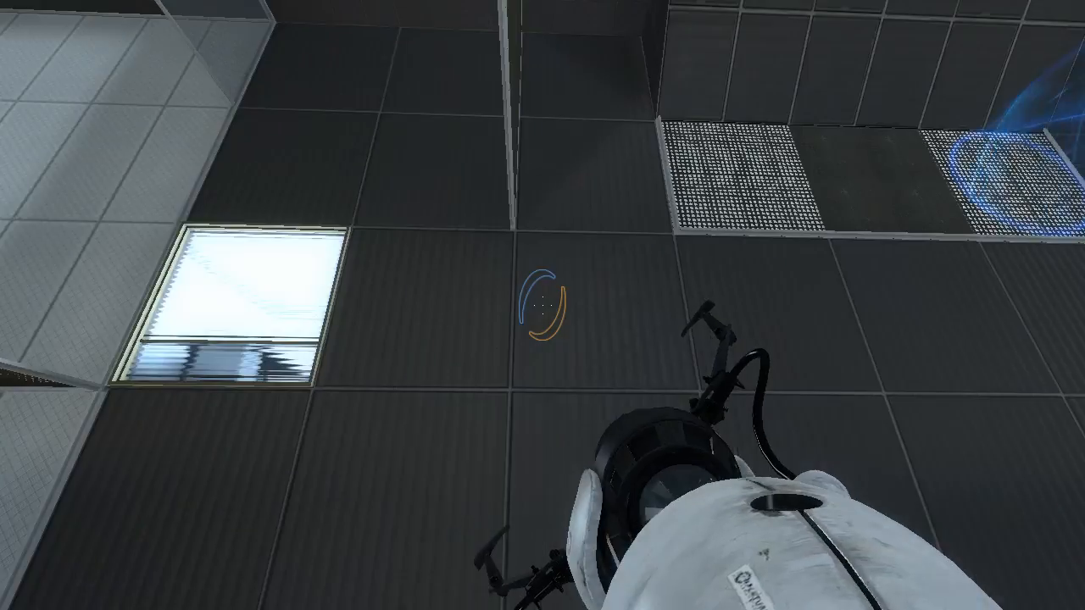
left_click(543, 306)
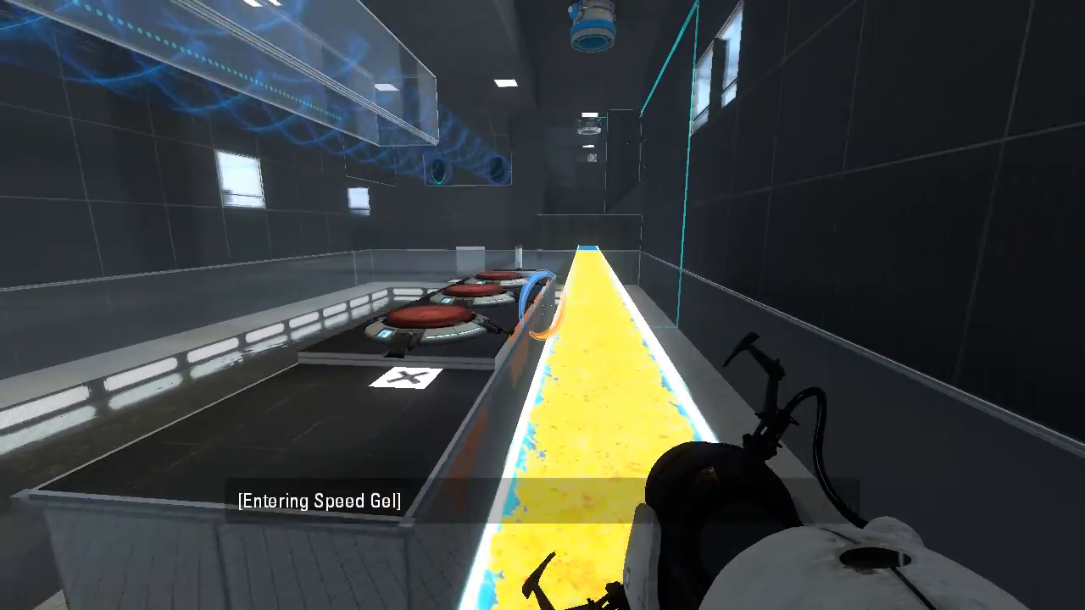
mouse_move(542, 305)
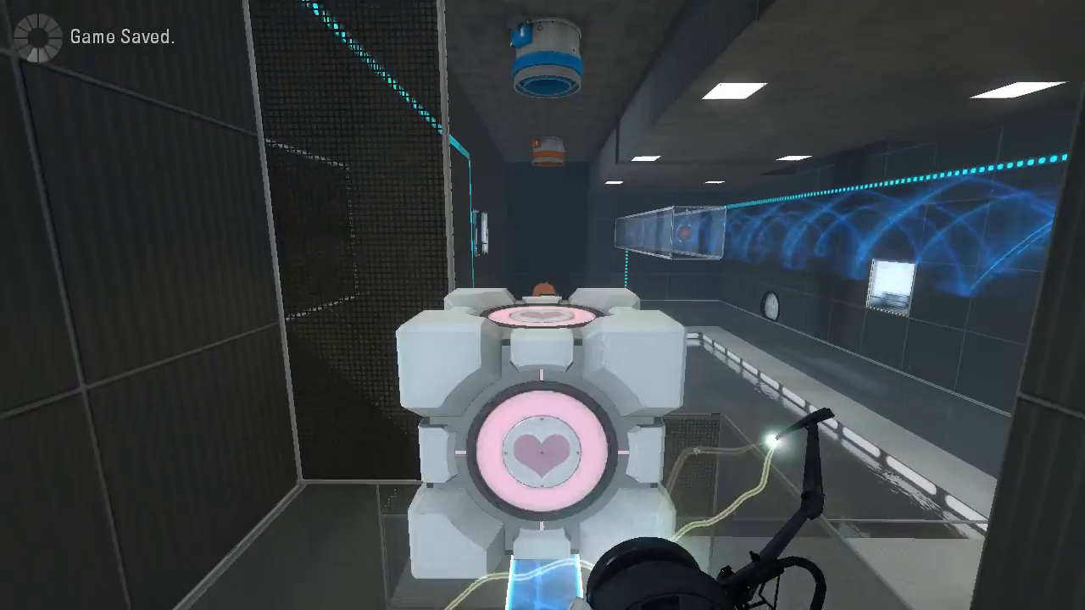
mouse_move(542, 305)
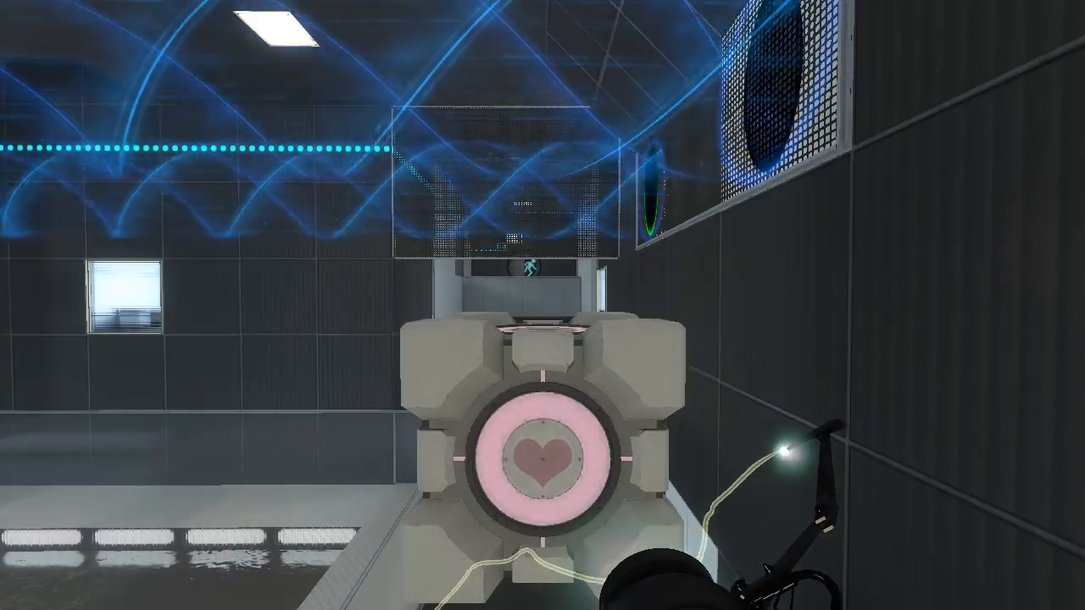
mouse_move(543, 305)
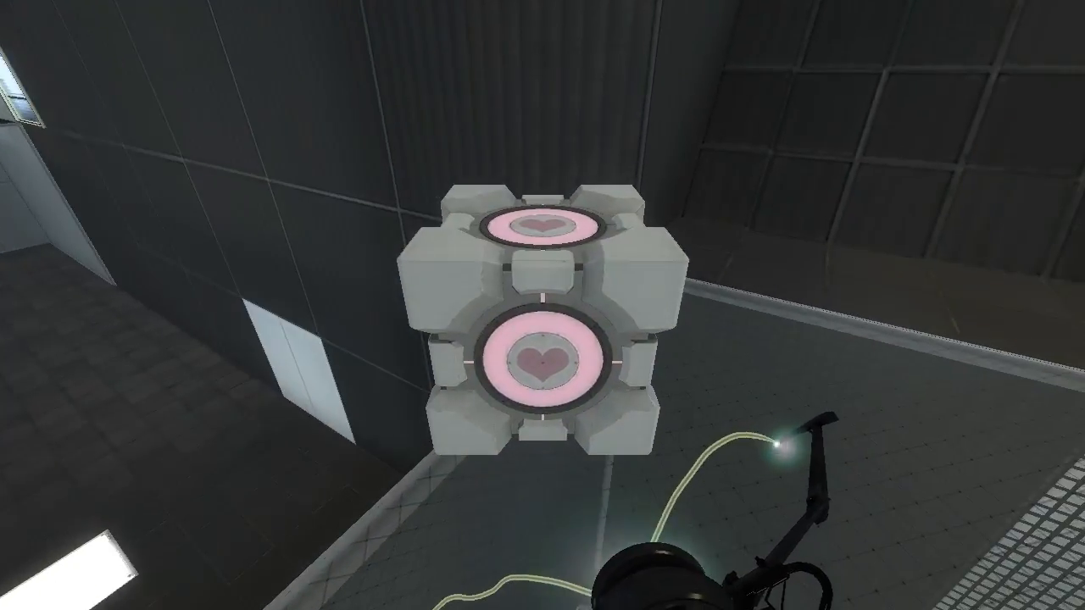
- Place blue and orange portals to cross the pit on the funnel and reach the door button
left_click(542, 305)
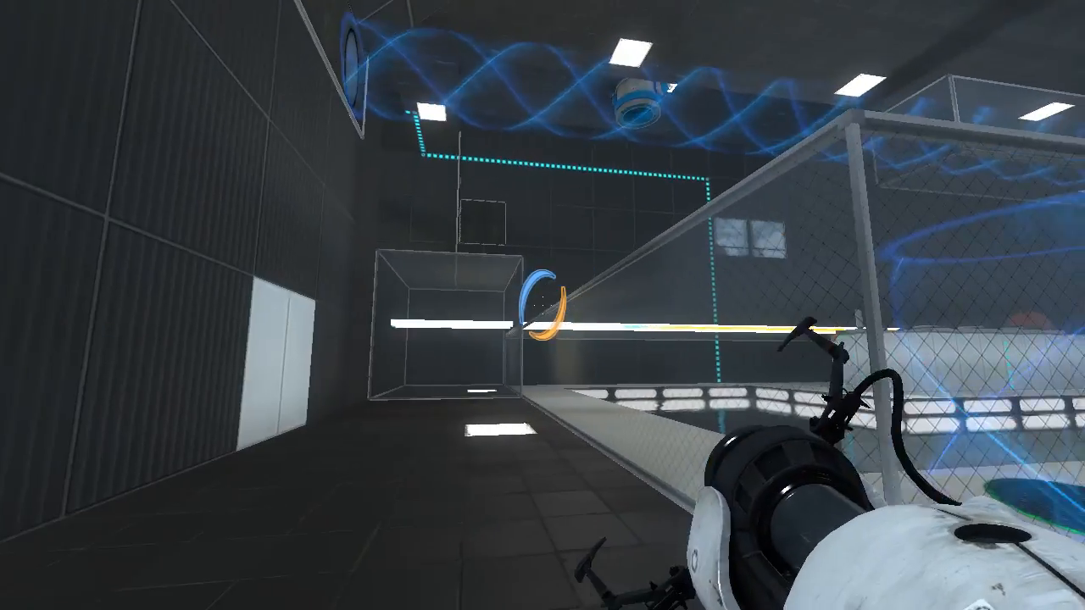
mouse_move(542, 305)
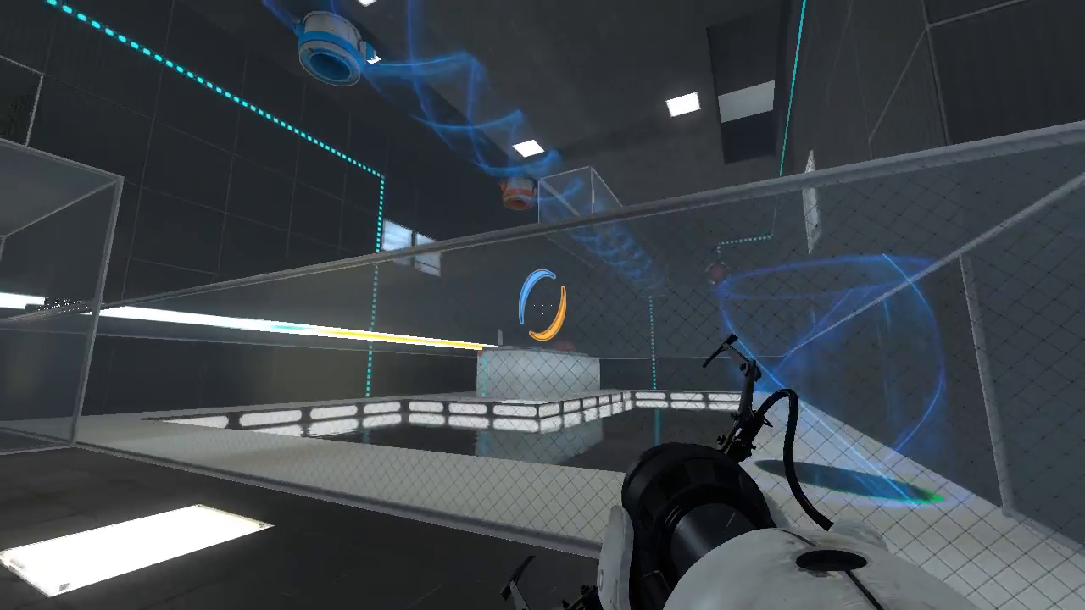
right_click(543, 305)
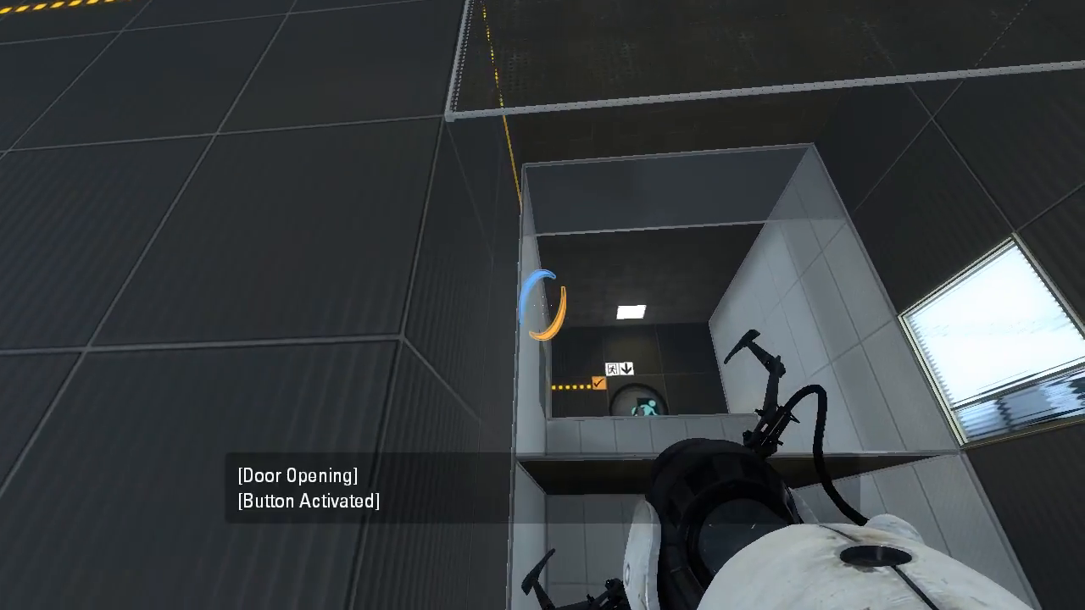
mouse_move(543, 305)
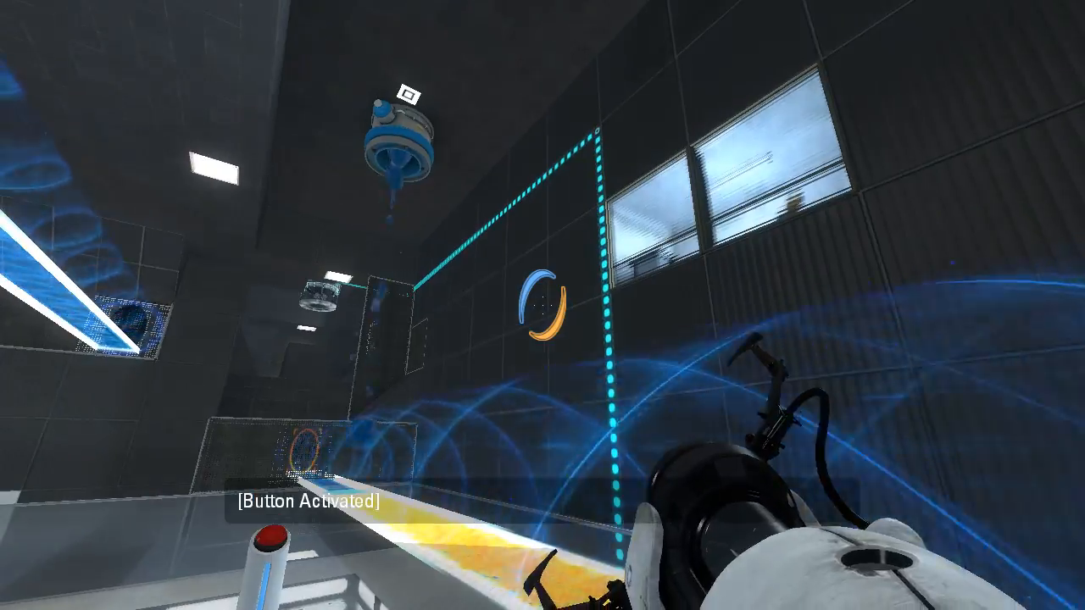
mouse_move(542, 306)
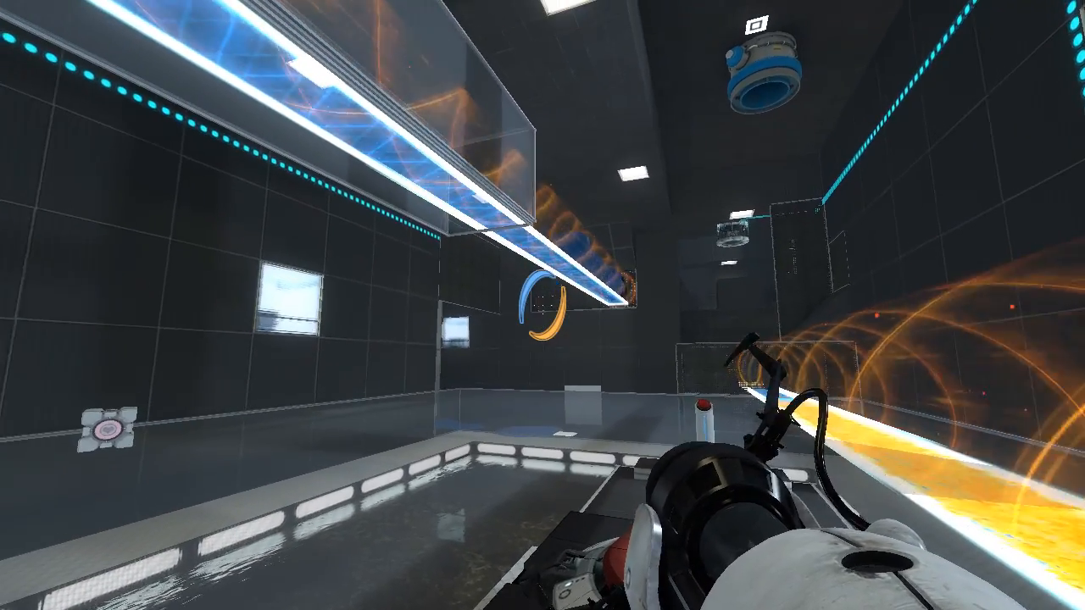
- Fire a portal after reversing the funnel to orange above the gel strip
left_click(543, 306)
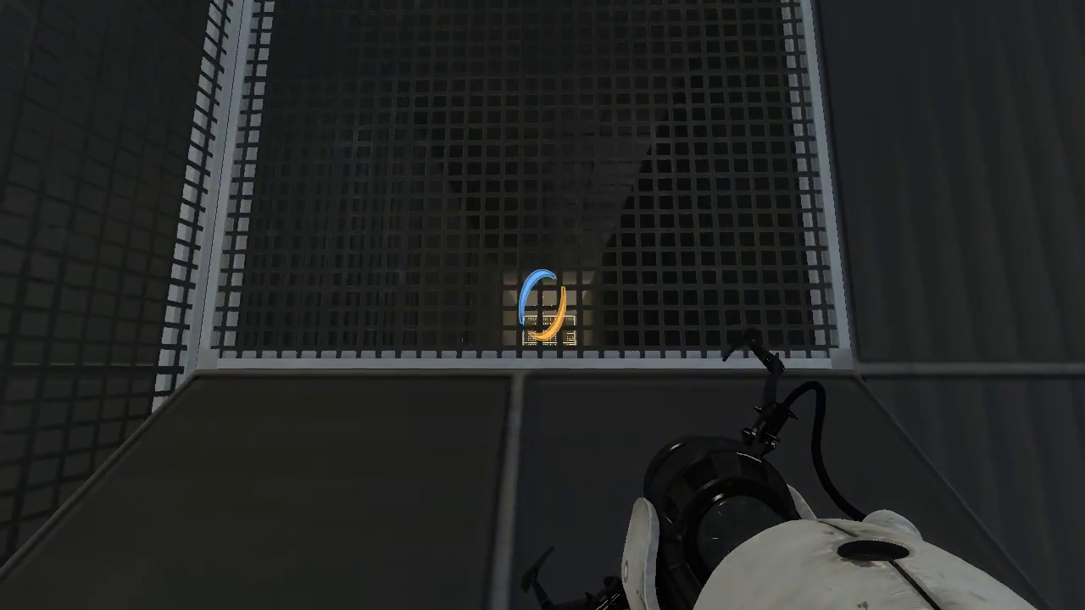
- Fire the portal gun at the mesh grate to reach the white-tiled shaft
left_click(542, 305)
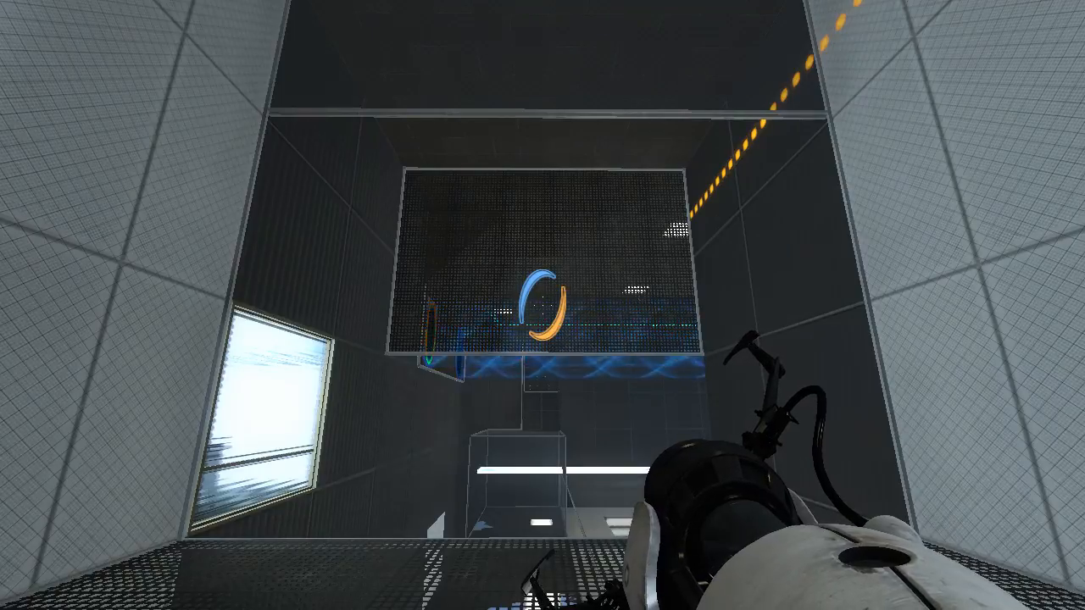
mouse_move(543, 255)
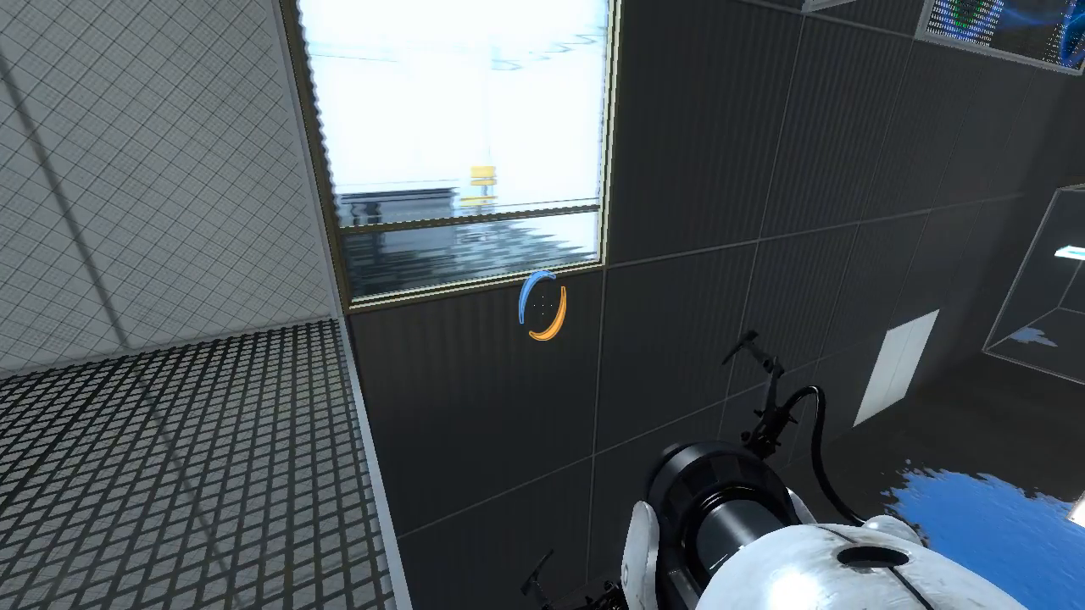
mouse_move(542, 305)
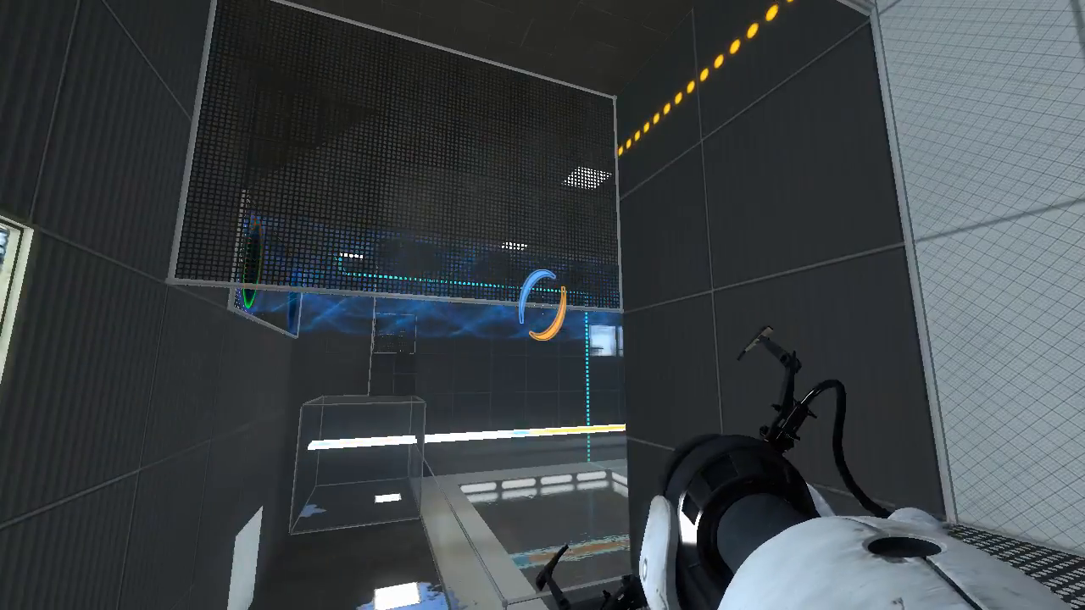
mouse_move(542, 305)
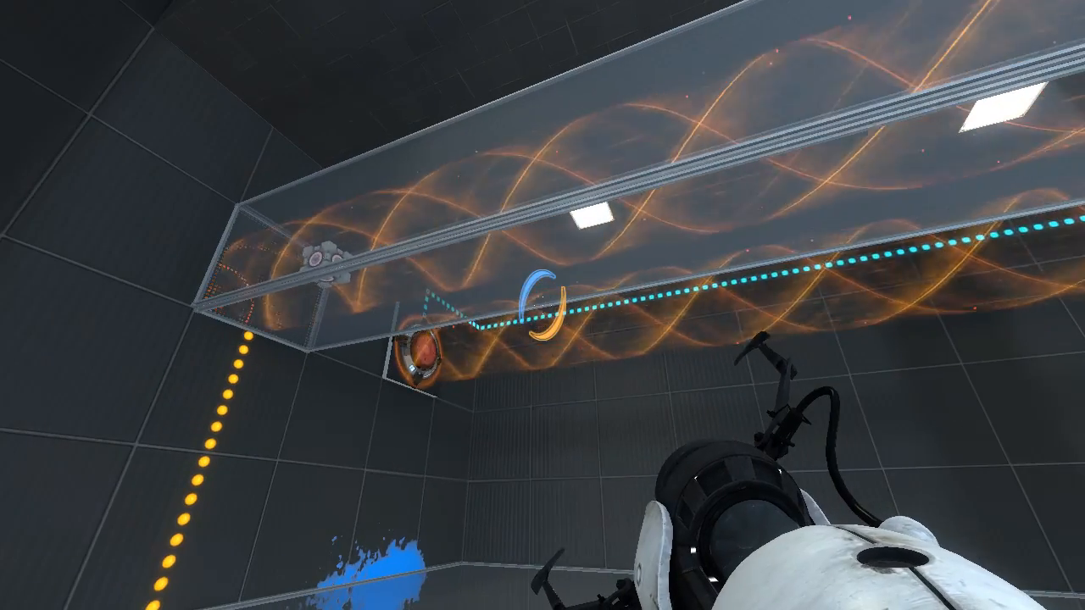
mouse_move(543, 424)
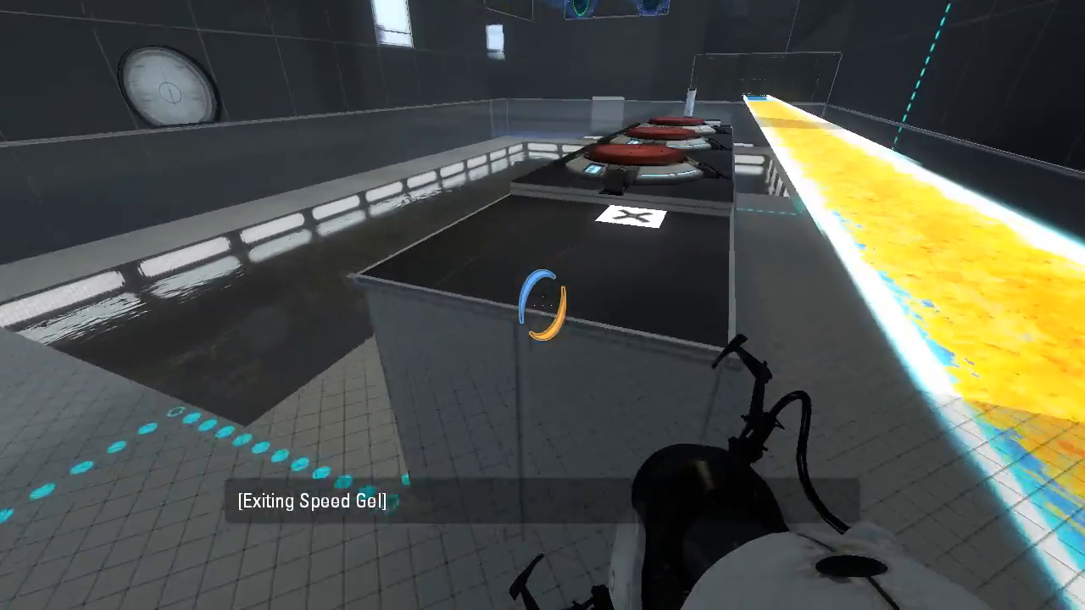
mouse_move(542, 305)
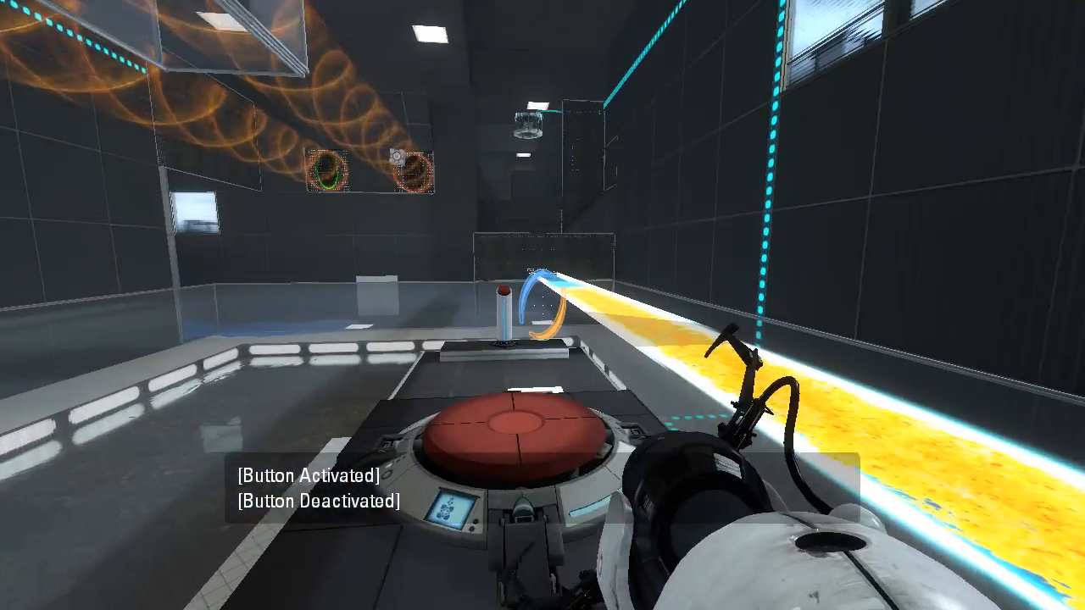
mouse_move(542, 305)
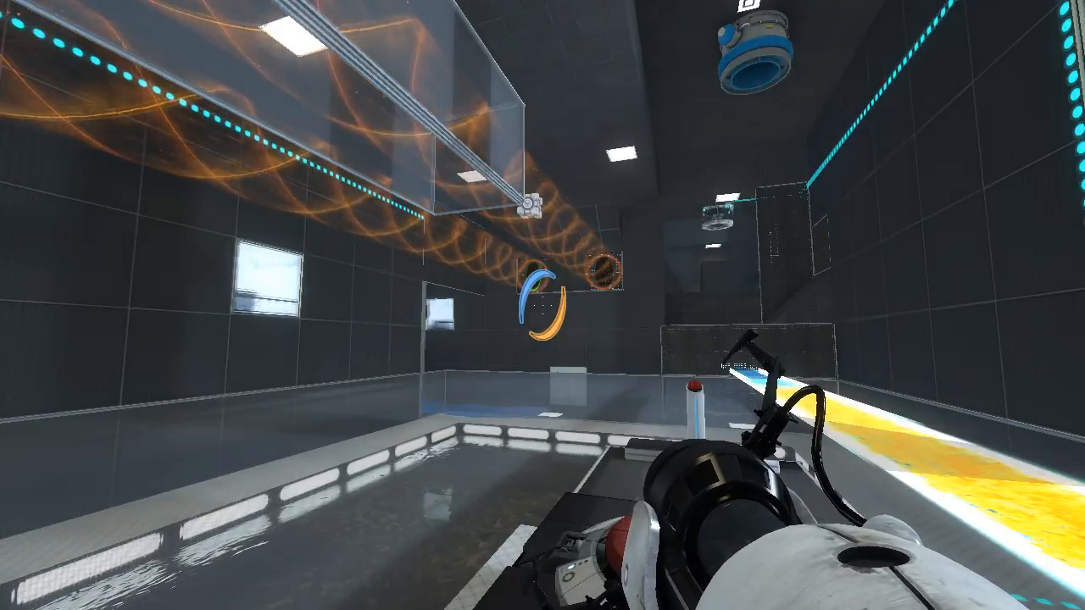
mouse_move(543, 169)
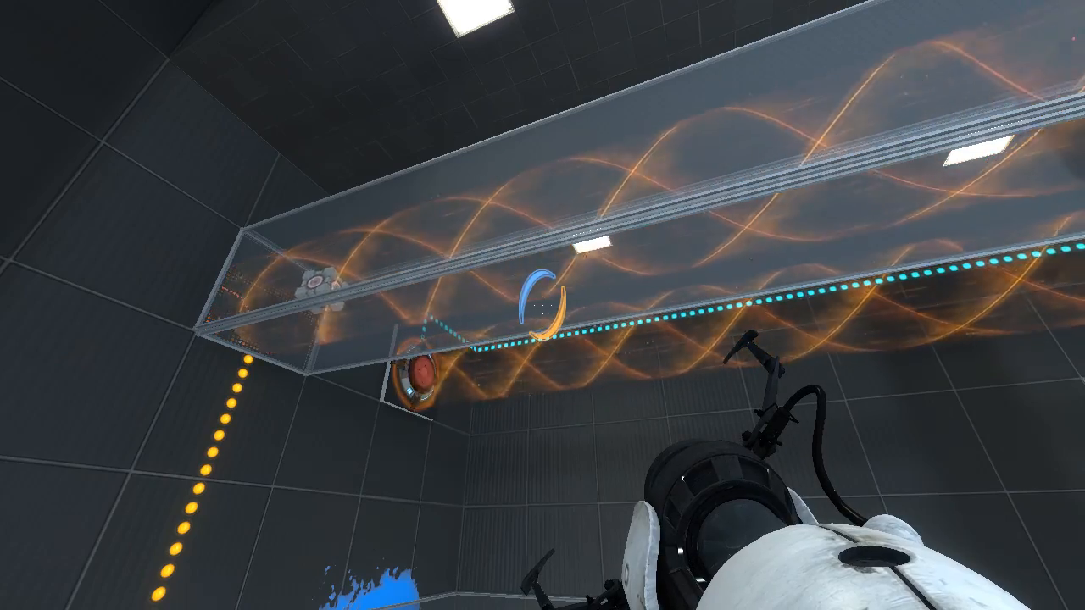
mouse_move(542, 305)
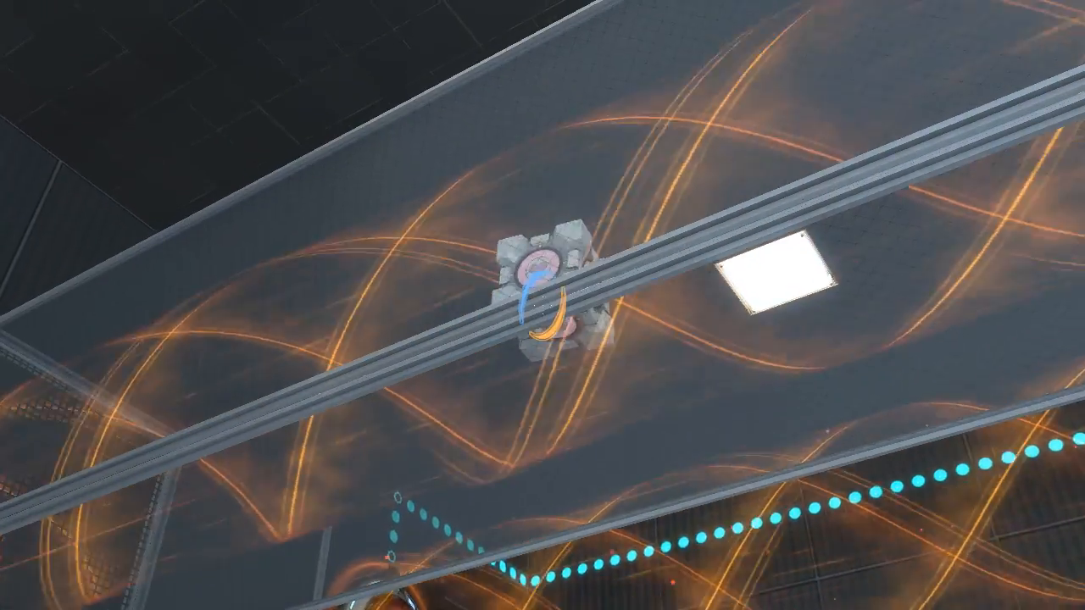
- Fire a portal while heading toward the ledge beneath the orange funnel
left_click(542, 305)
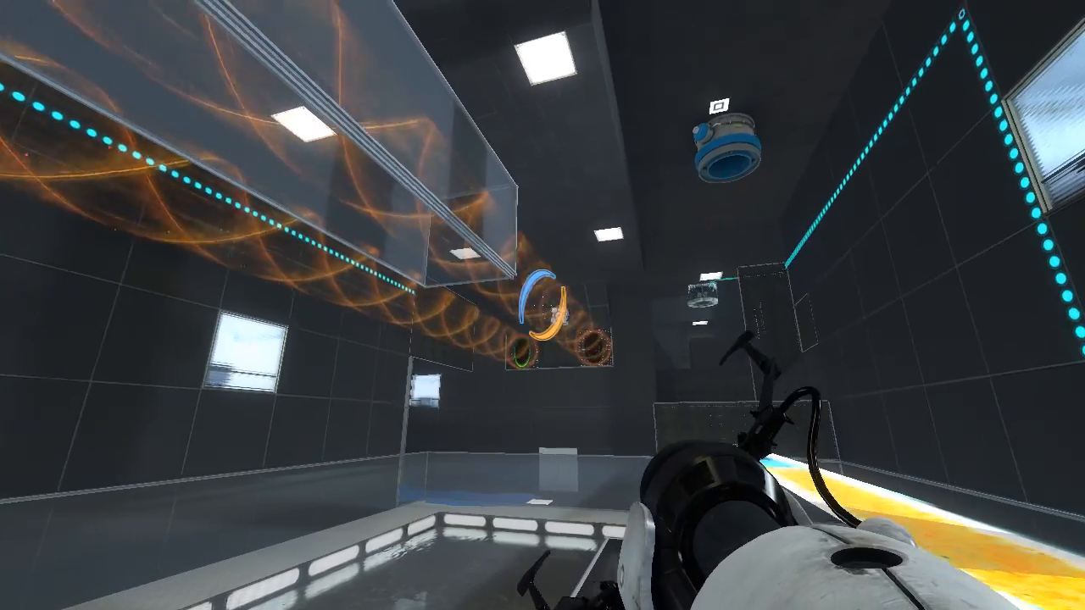
left_click(542, 305)
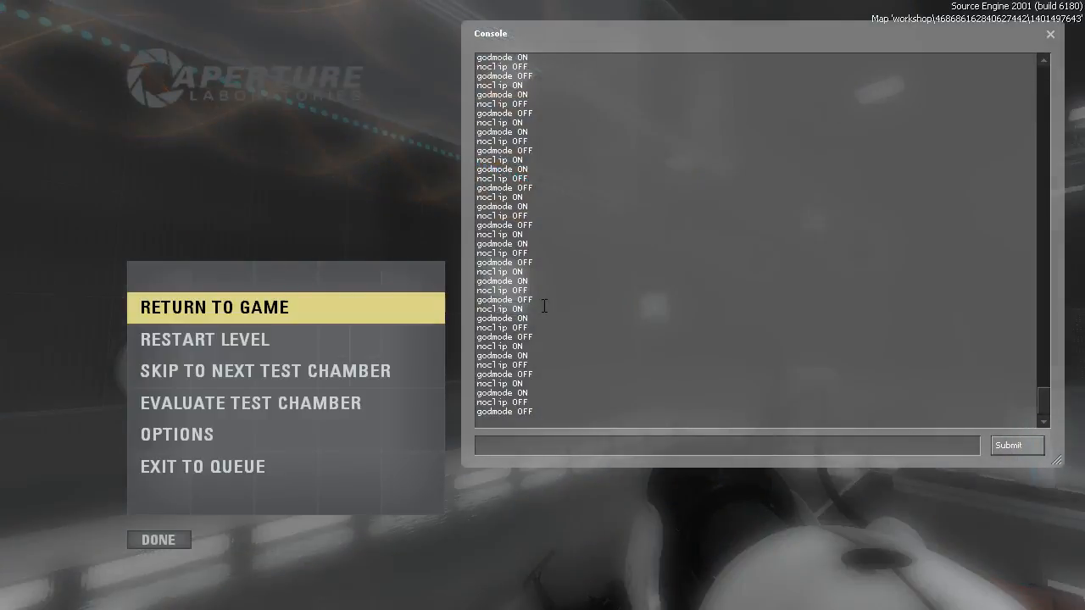
- Bind key 1 to host_timescale 1.0 in the developer console
left_click(214, 307)
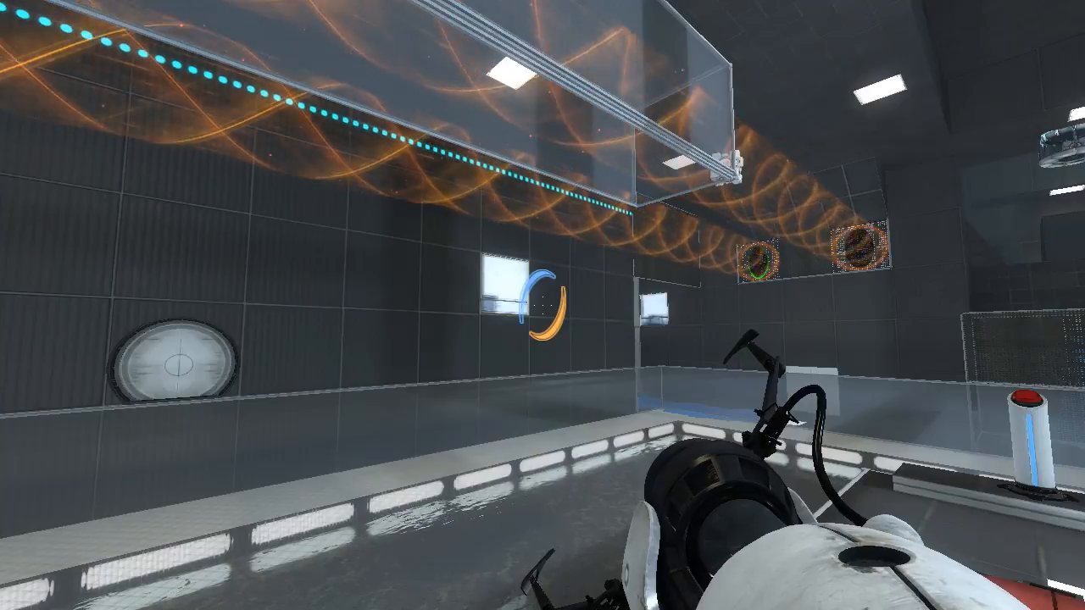
type("bi")
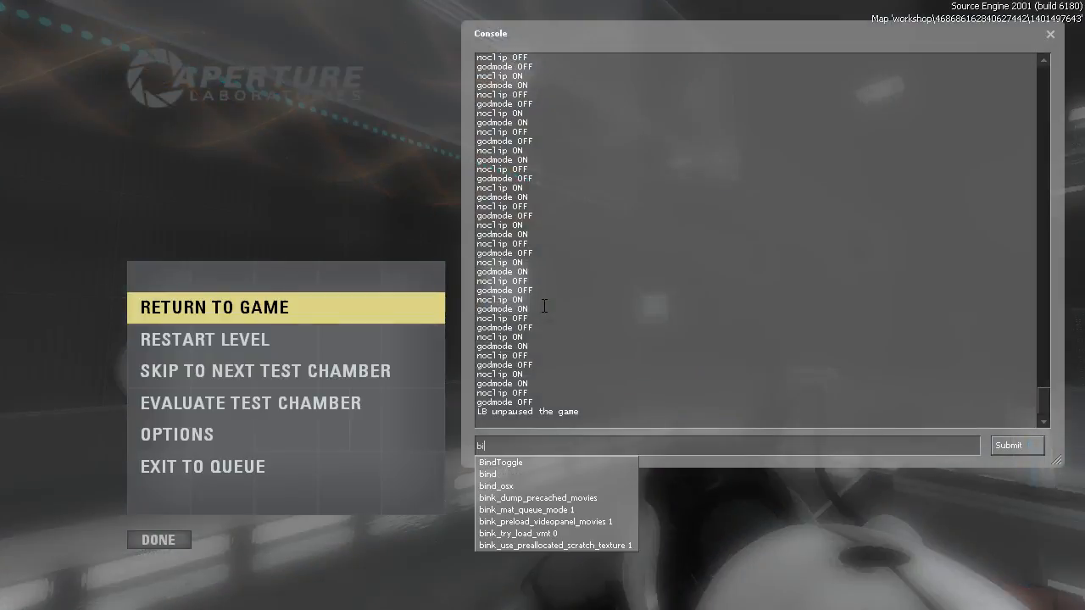
type("ho")
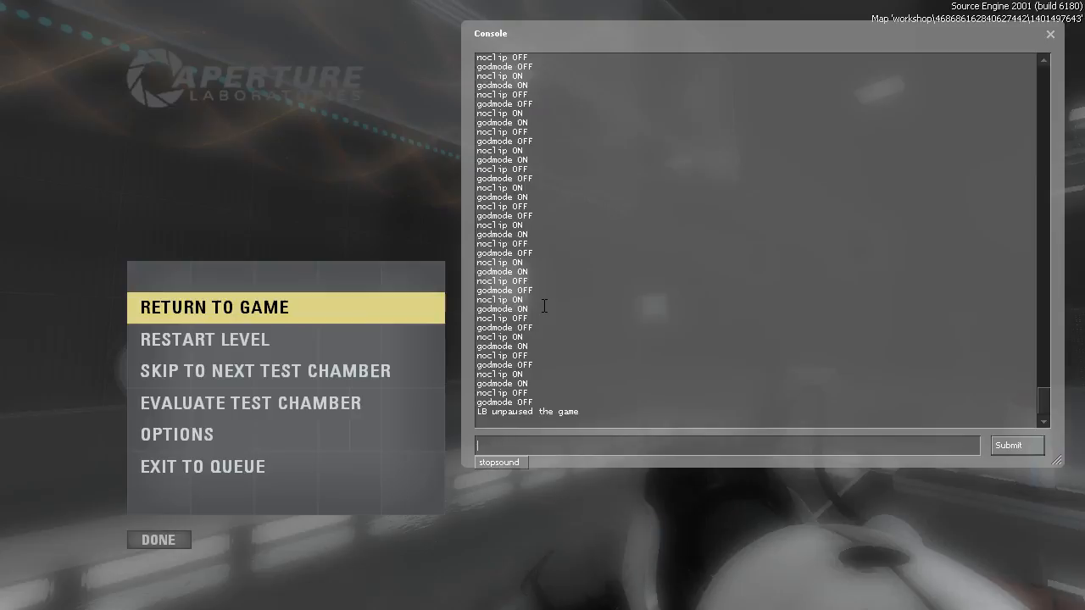
type("bind 1")
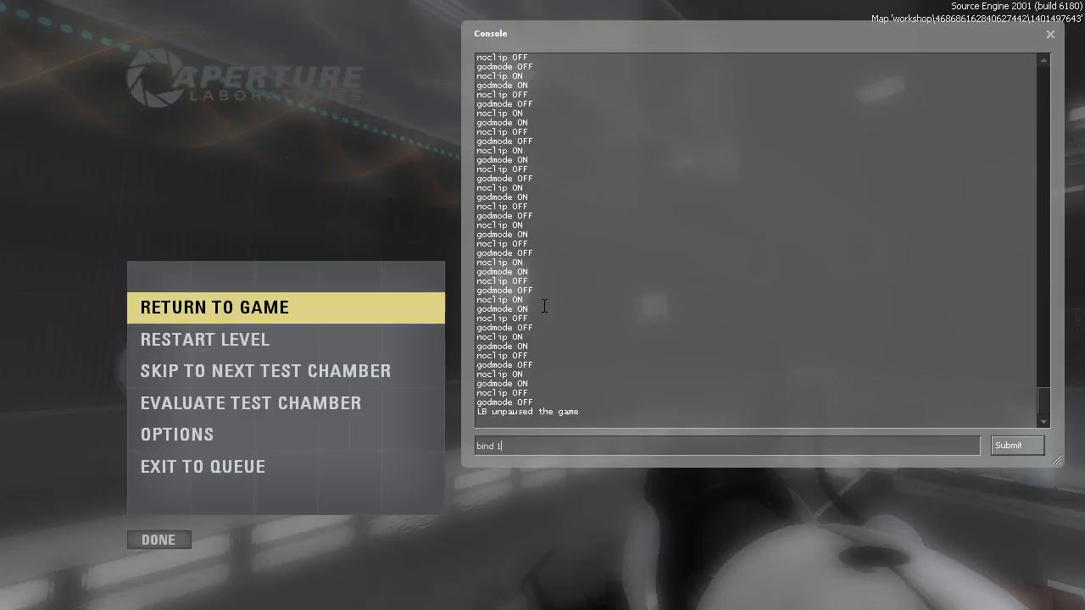
type("\"host_timescale")
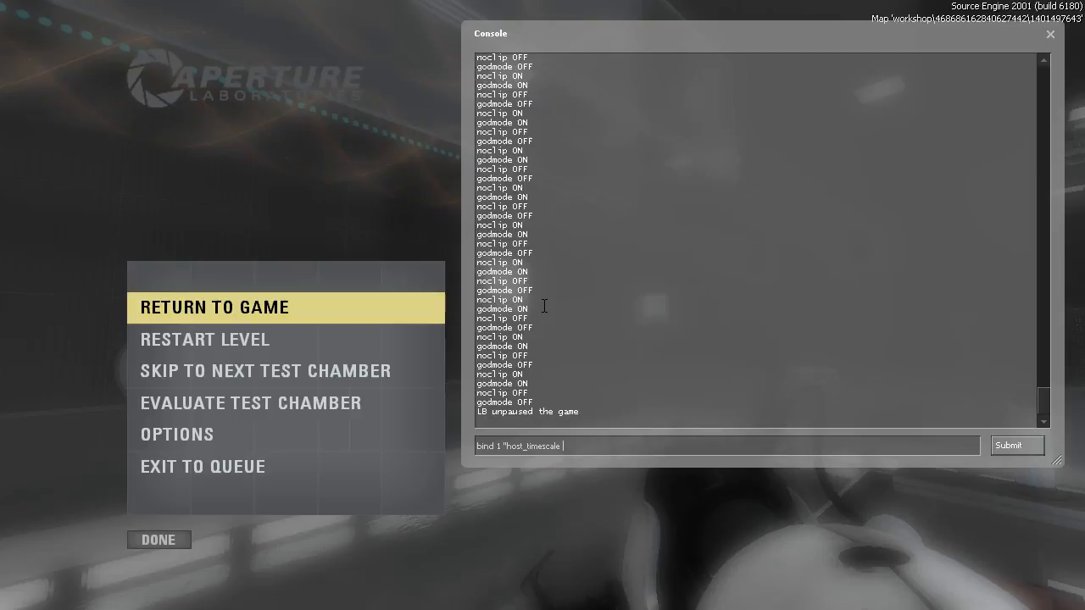
type("2")
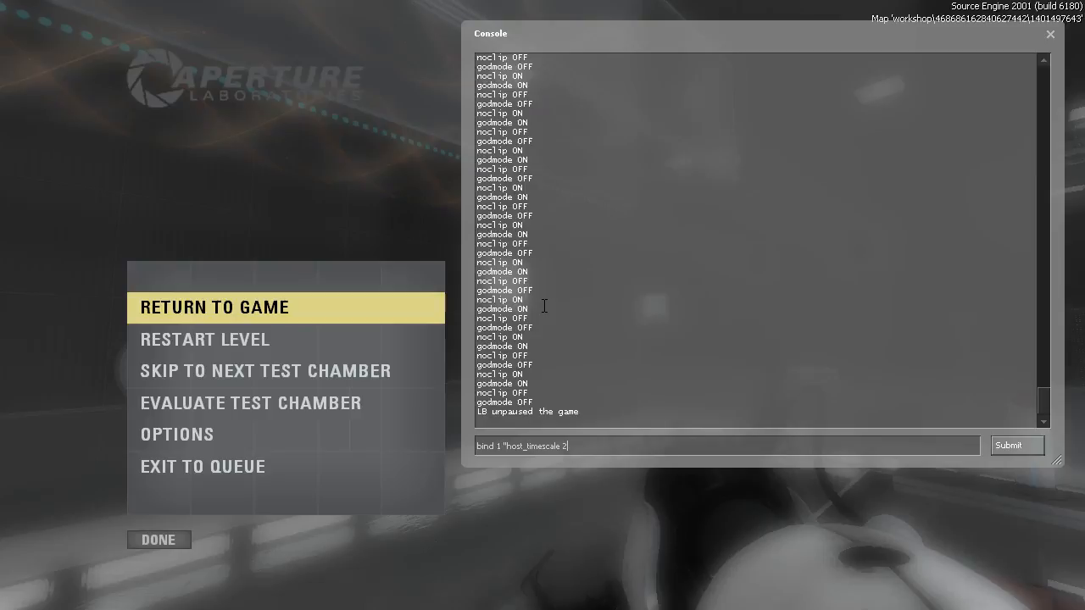
type(".0")
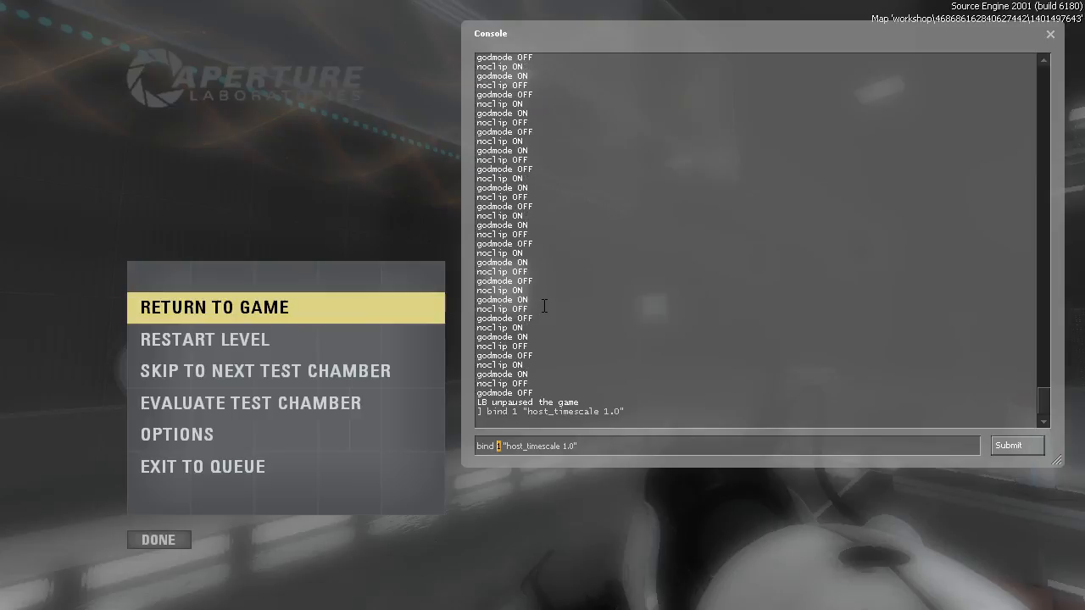
- Bind key 2 to host_timescale 2.0 and submit it
type("bind 2 \"host_timescale 2.0\"")
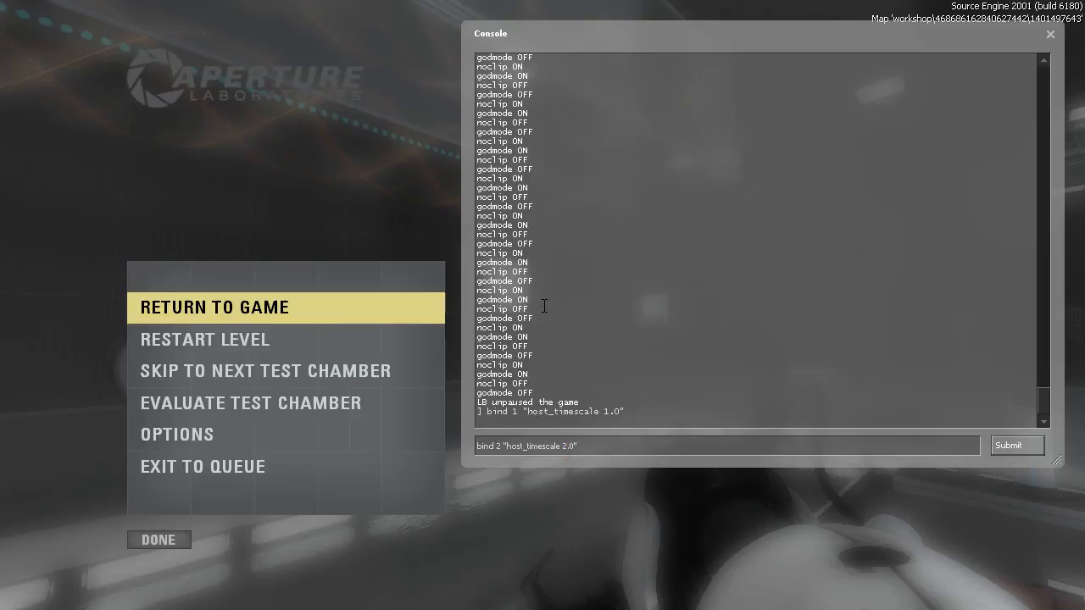
left_click(1017, 445)
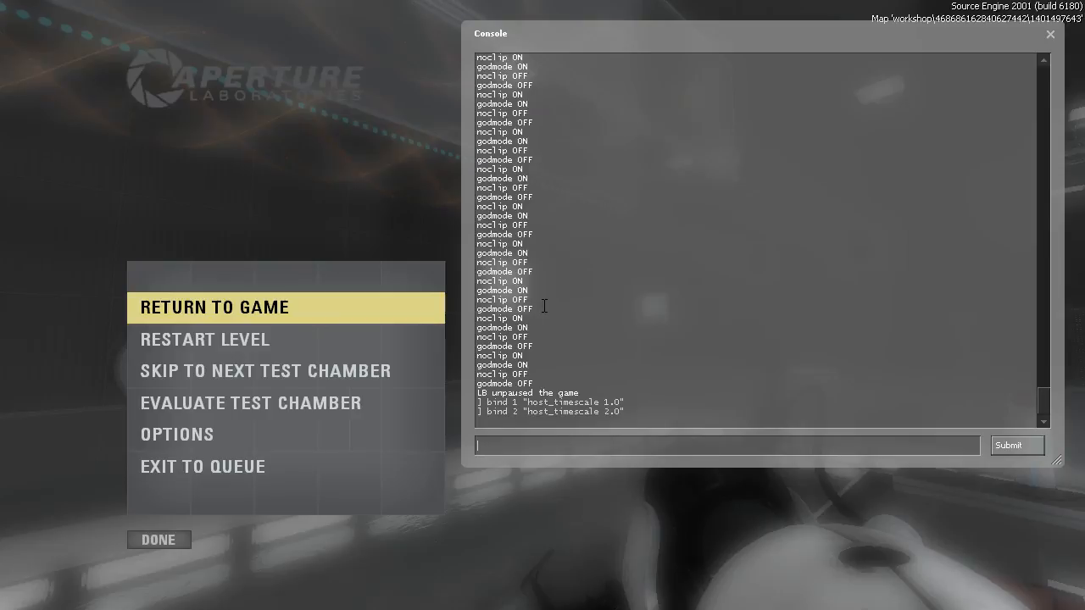
type("bind 2 \"host_timescale 2.0\"")
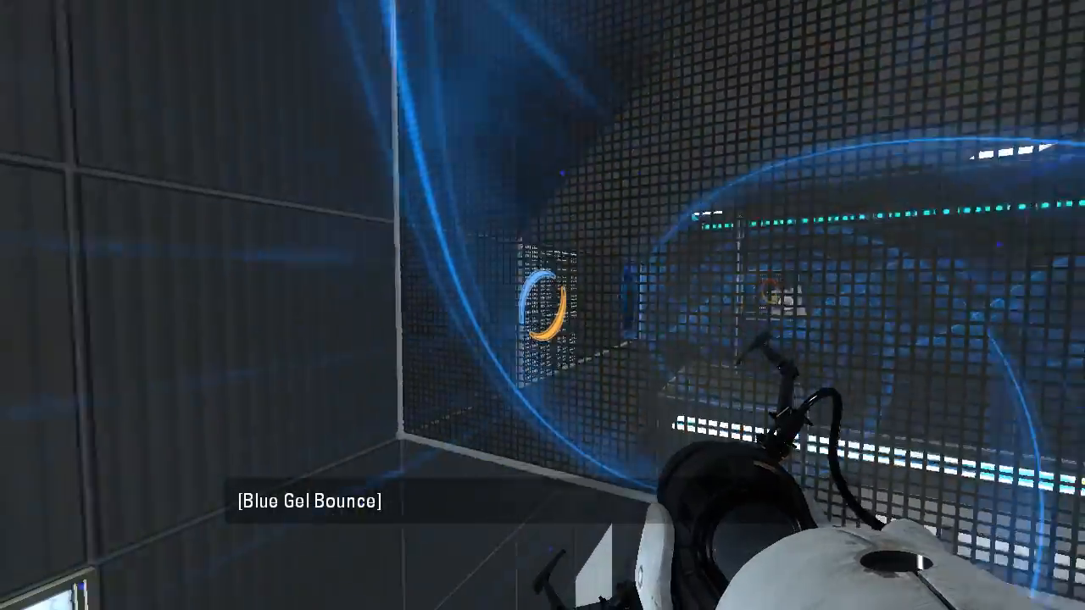
- Shoot a portal onto the wall ahead to bounce off the blue gel toward the exit
left_click(543, 305)
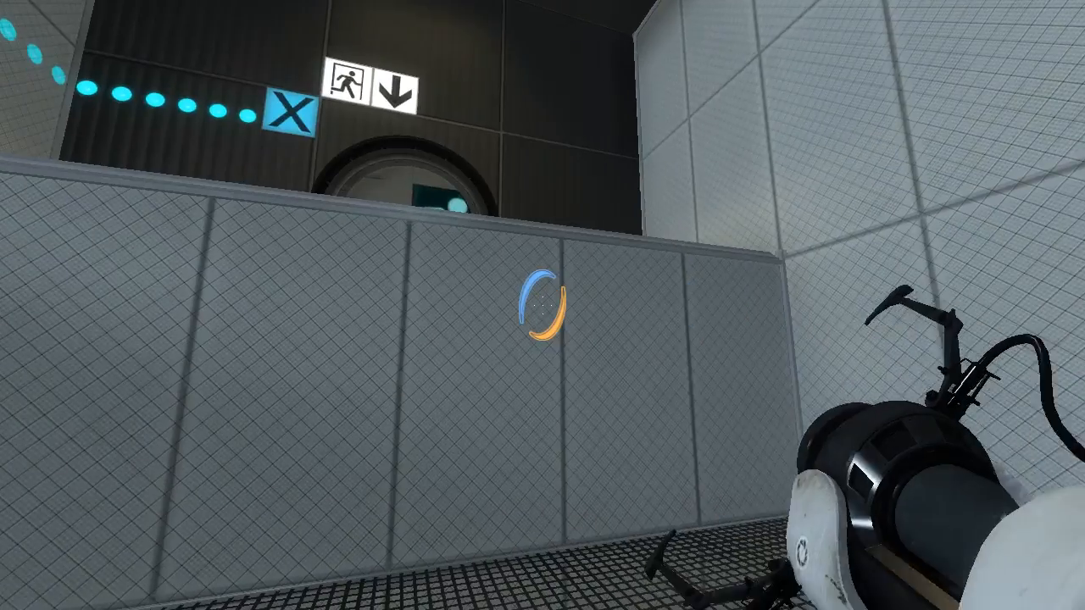
mouse_move(542, 305)
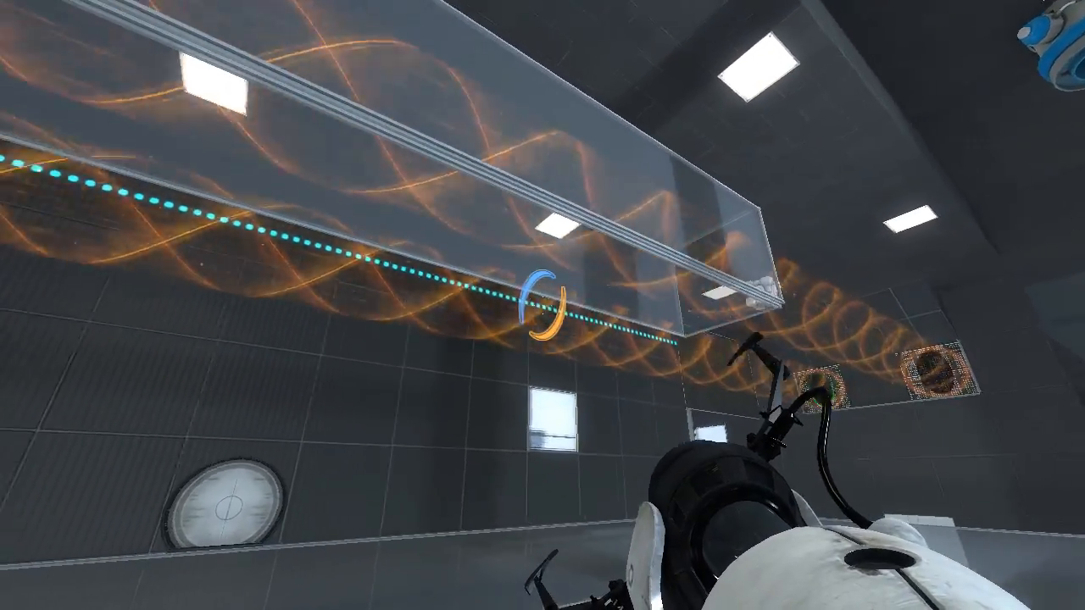
mouse_move(543, 305)
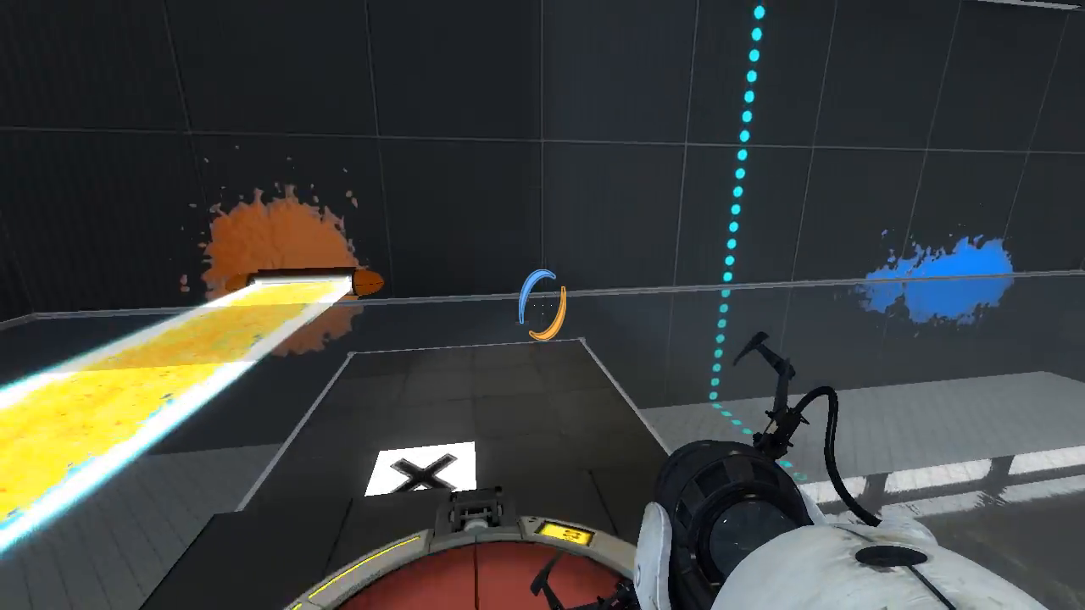
mouse_move(542, 305)
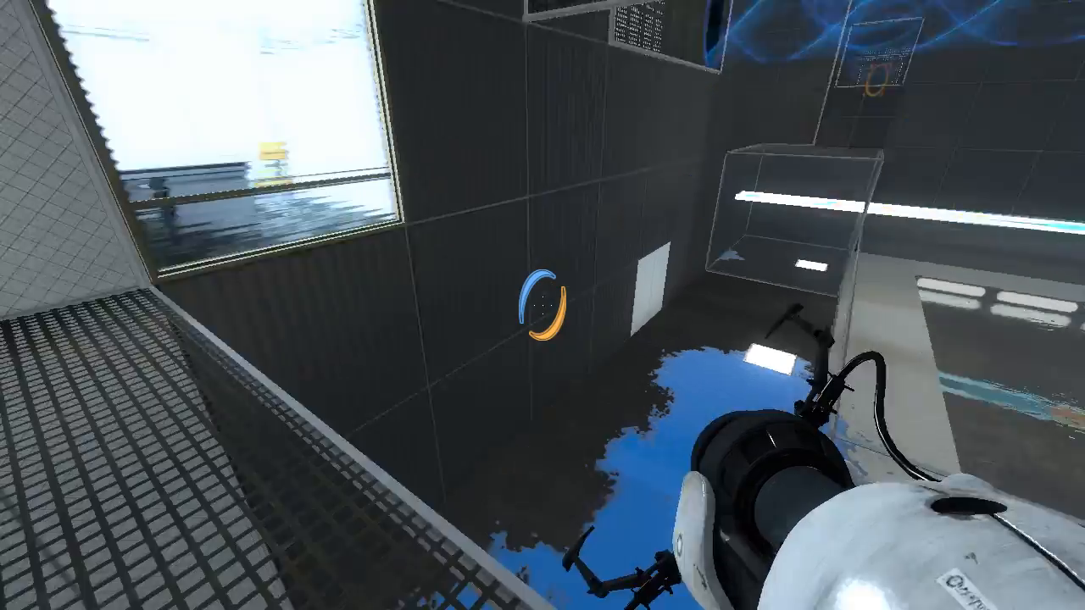
mouse_move(543, 305)
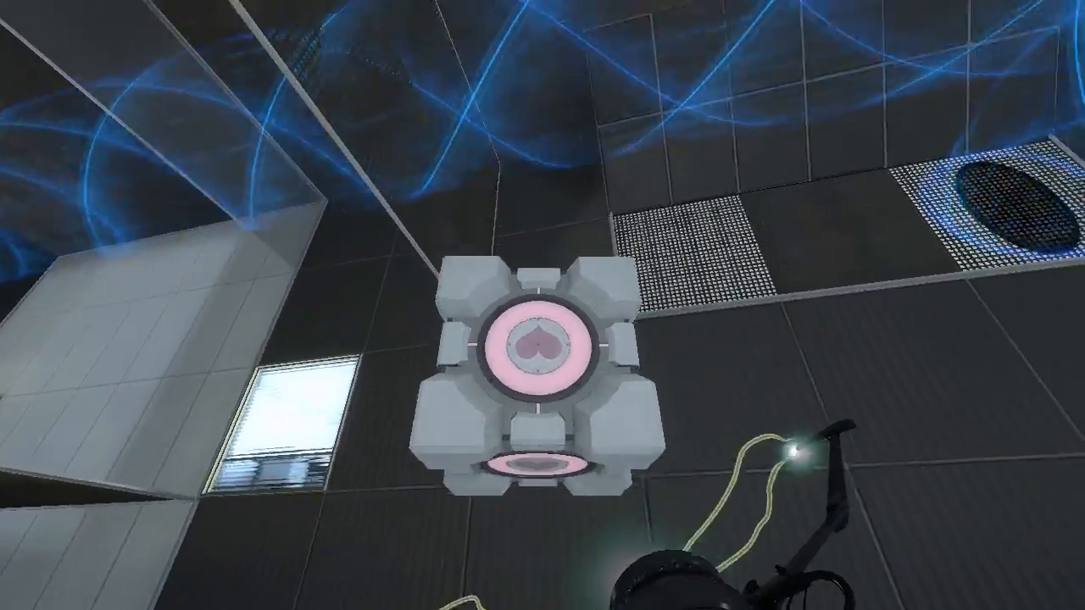
mouse_move(542, 305)
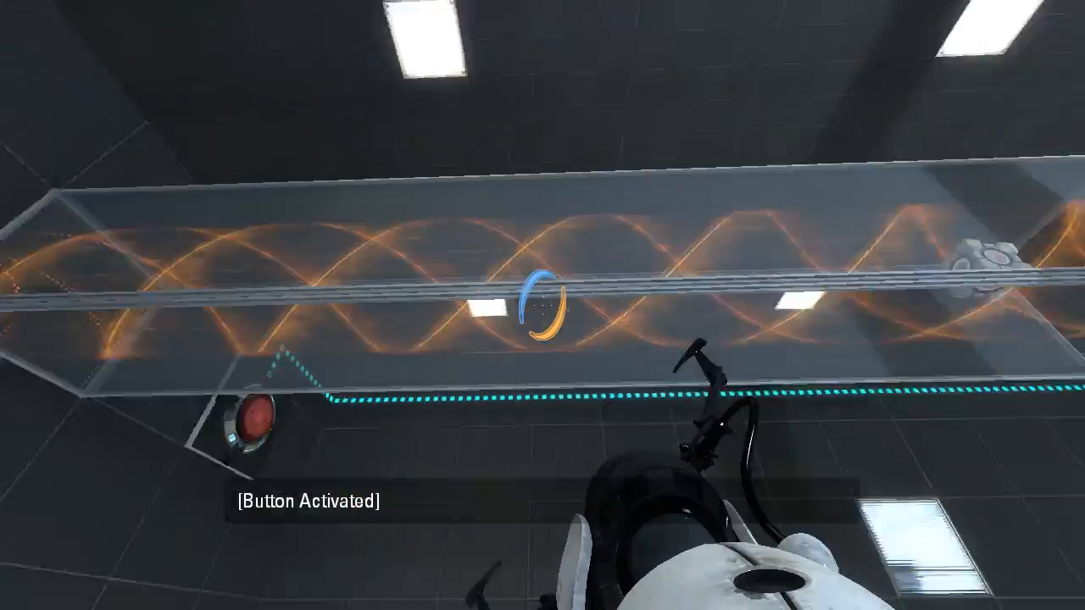
mouse_move(542, 305)
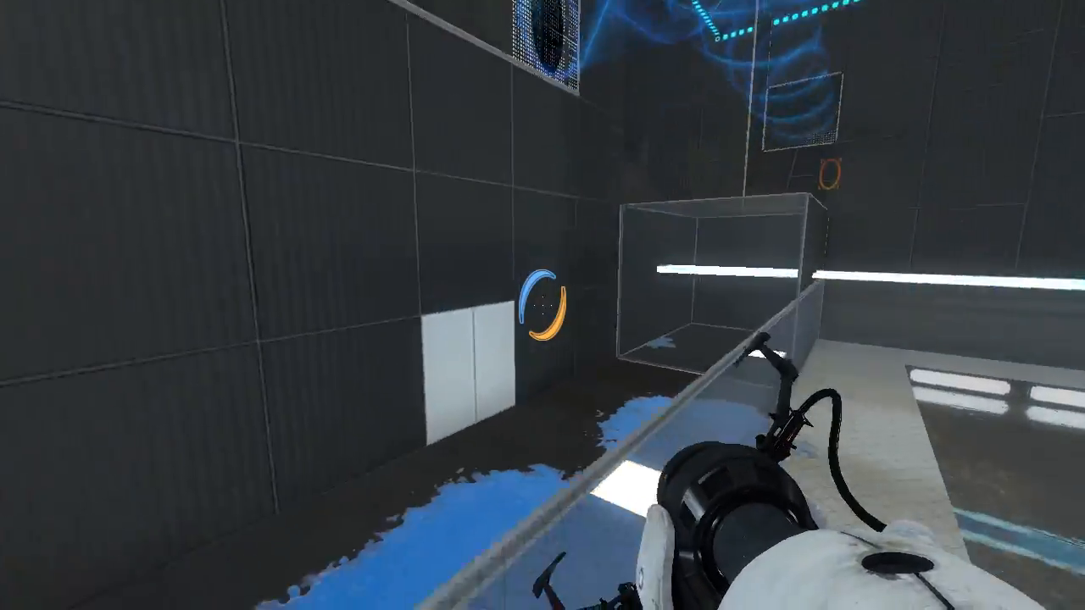
mouse_move(543, 305)
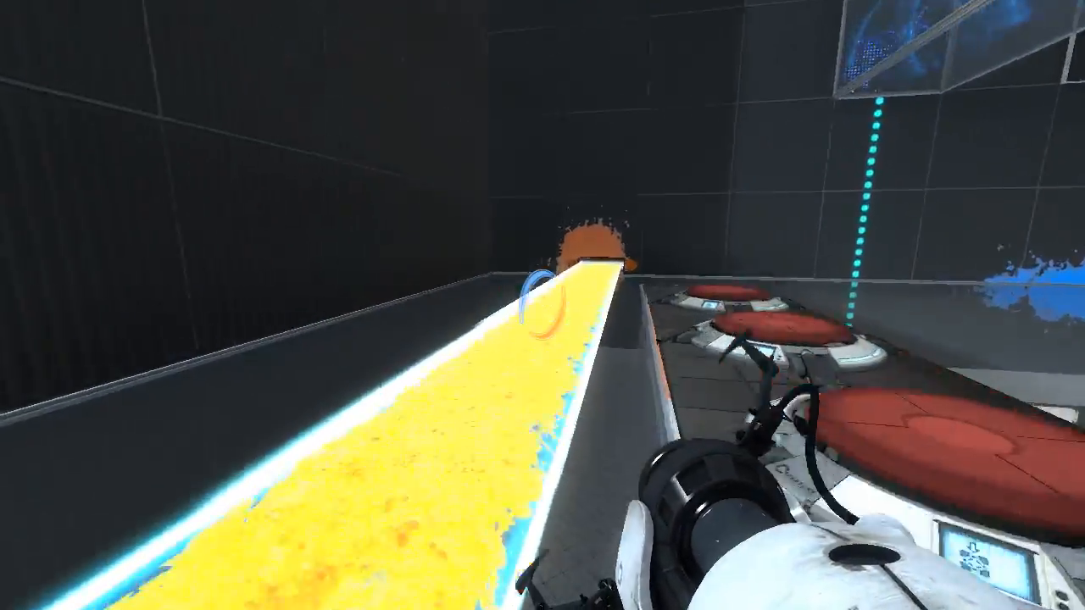
mouse_move(543, 305)
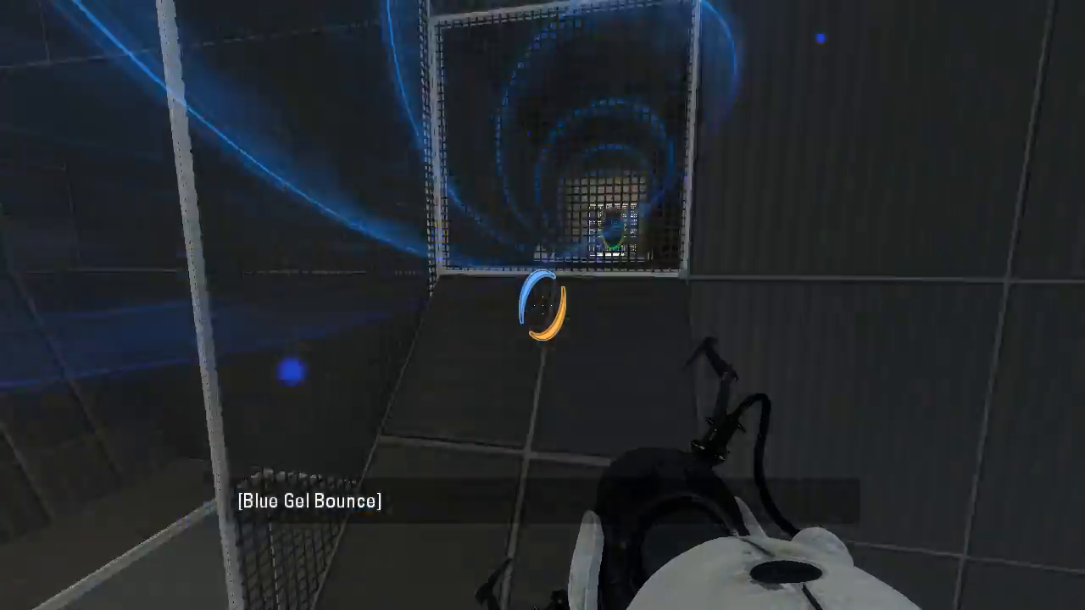
mouse_move(543, 306)
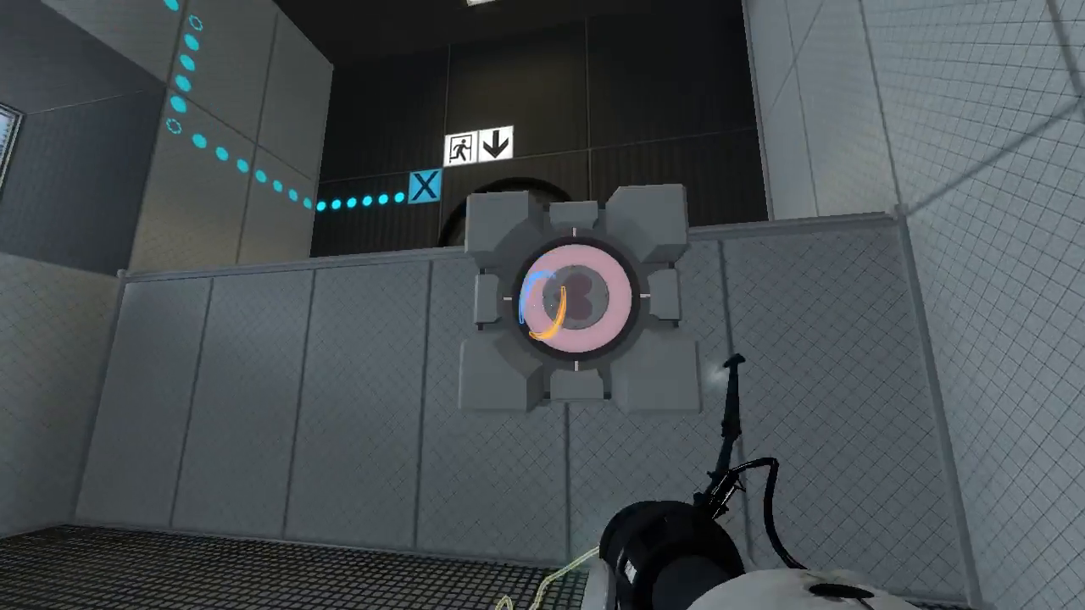
mouse_move(542, 424)
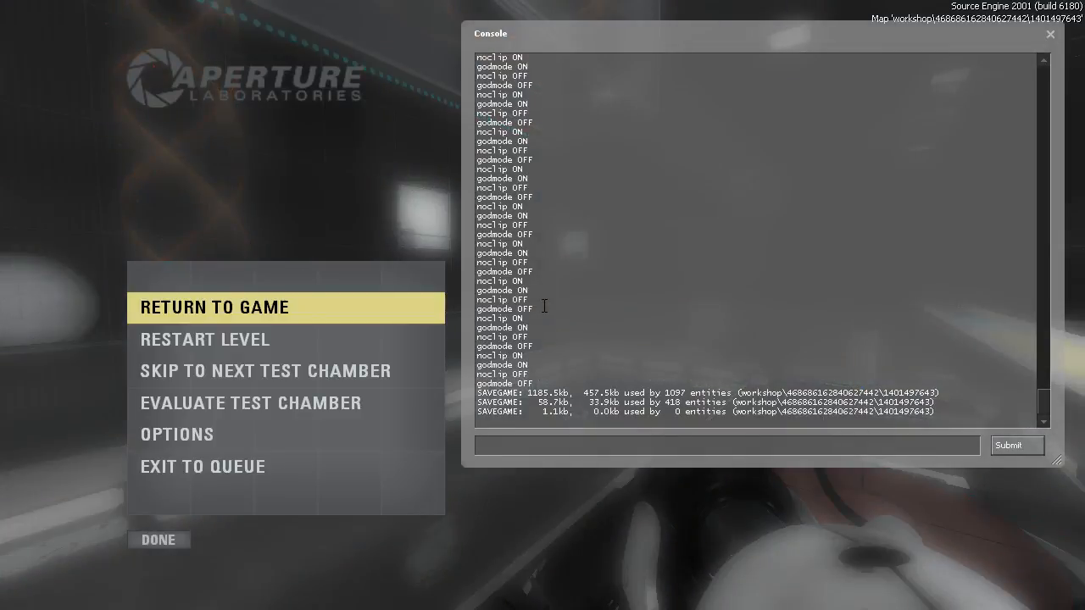
- Choose Return to Game from the pause menu
left_click(214, 307)
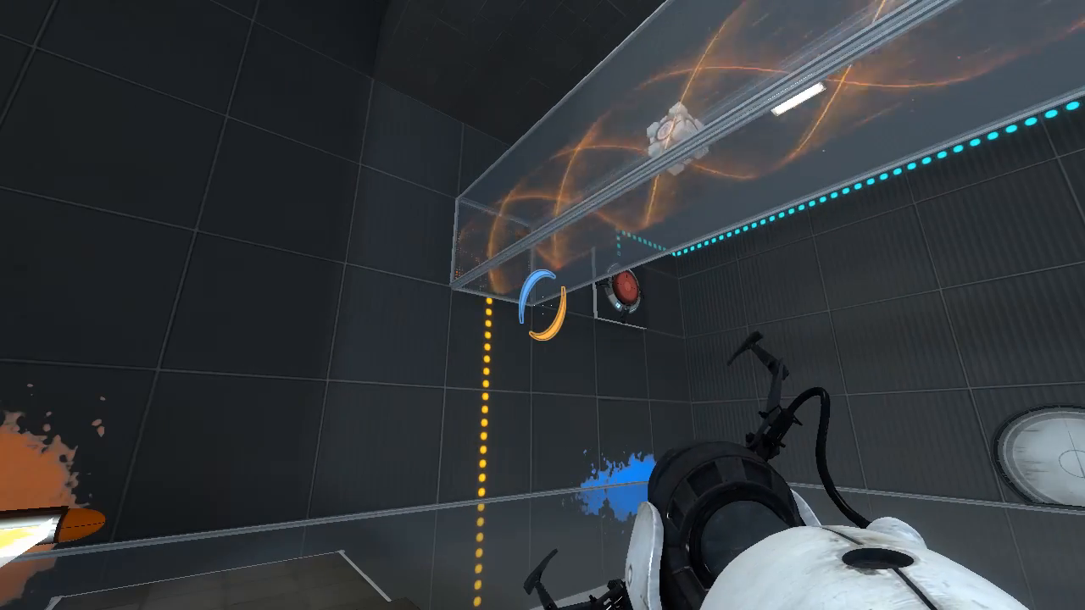
mouse_move(543, 305)
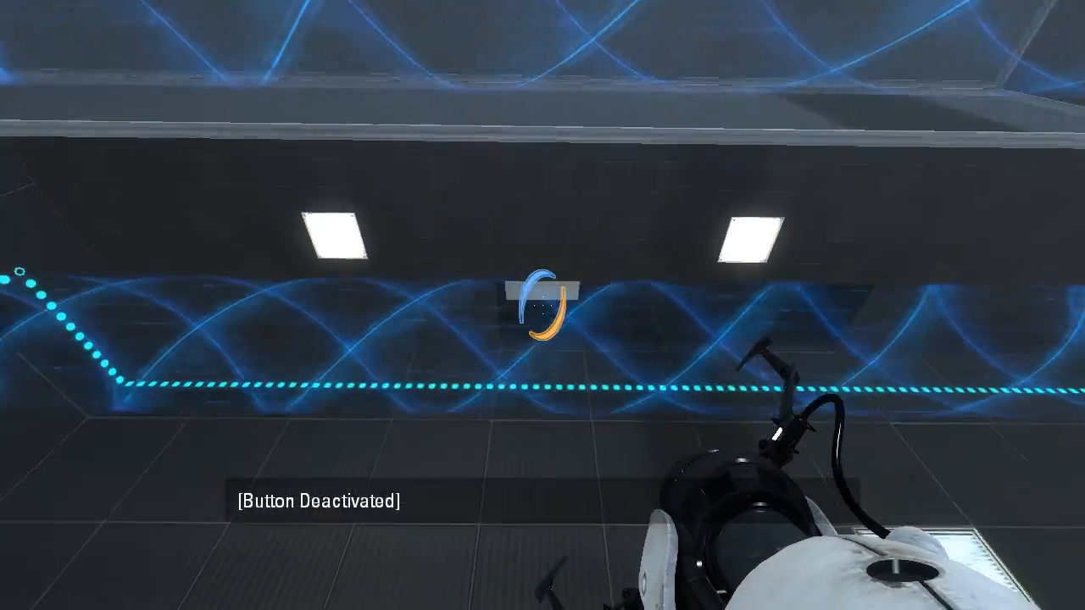
- Place an orange portal to route the cube through the orange funnel tube
right_click(542, 305)
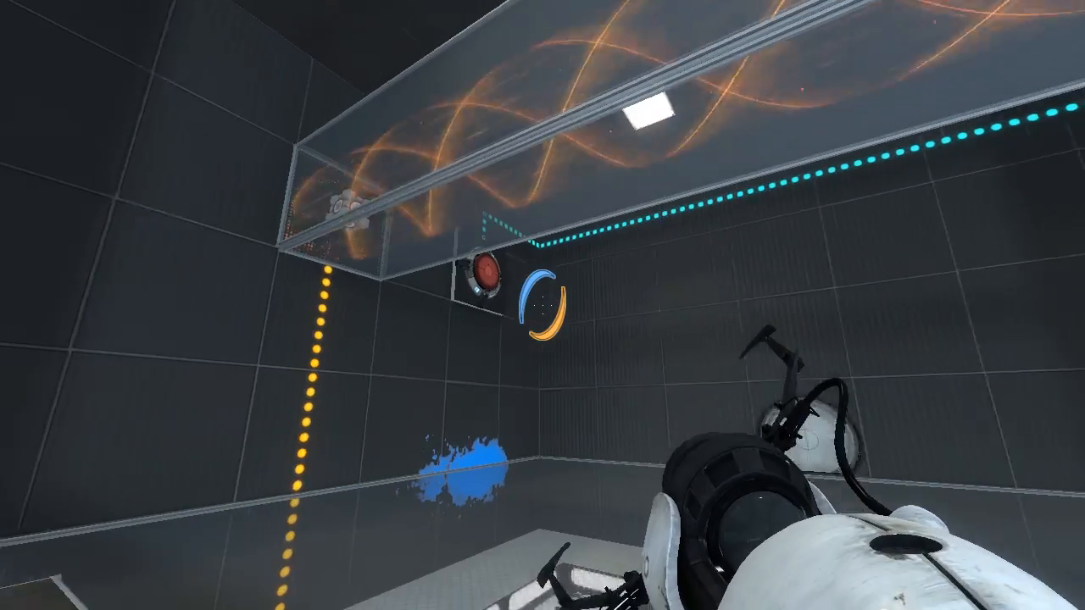
mouse_move(542, 305)
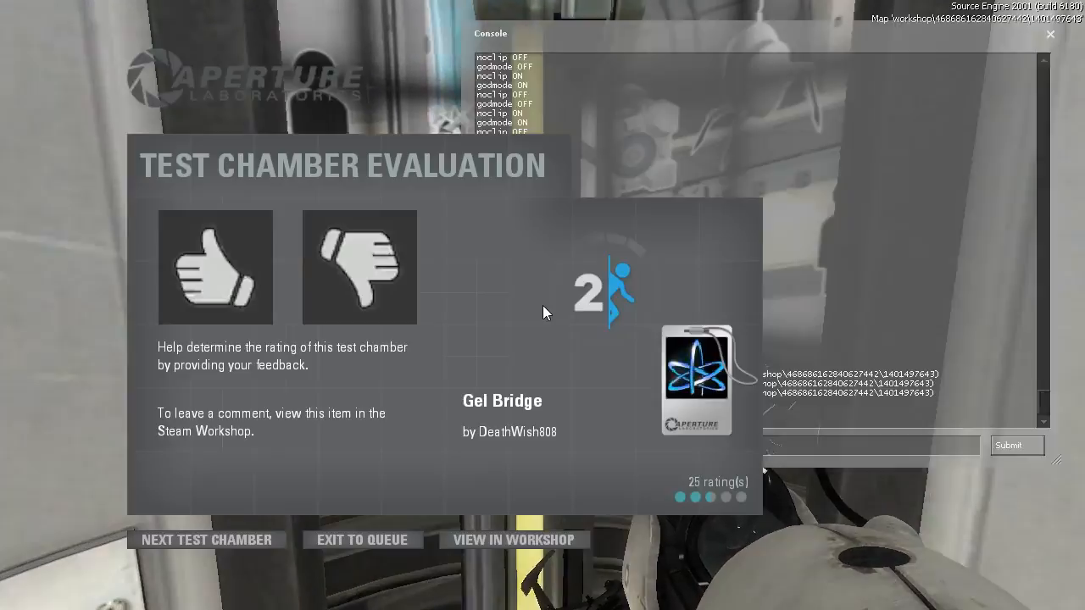
- Choose the thumbs-up icon on the Test Chamber Evaluation screen
left_click(214, 266)
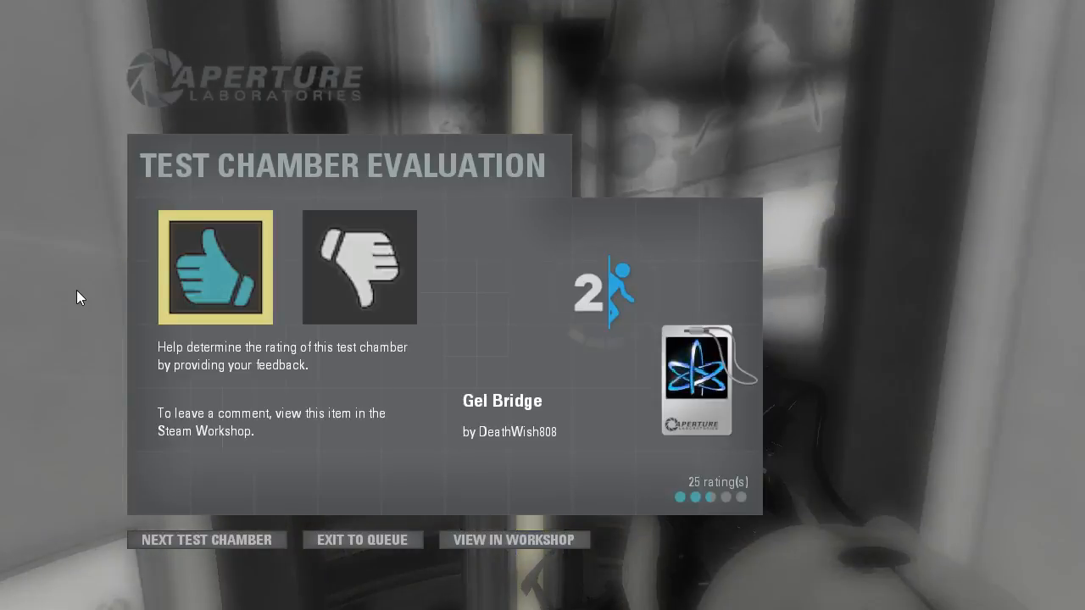